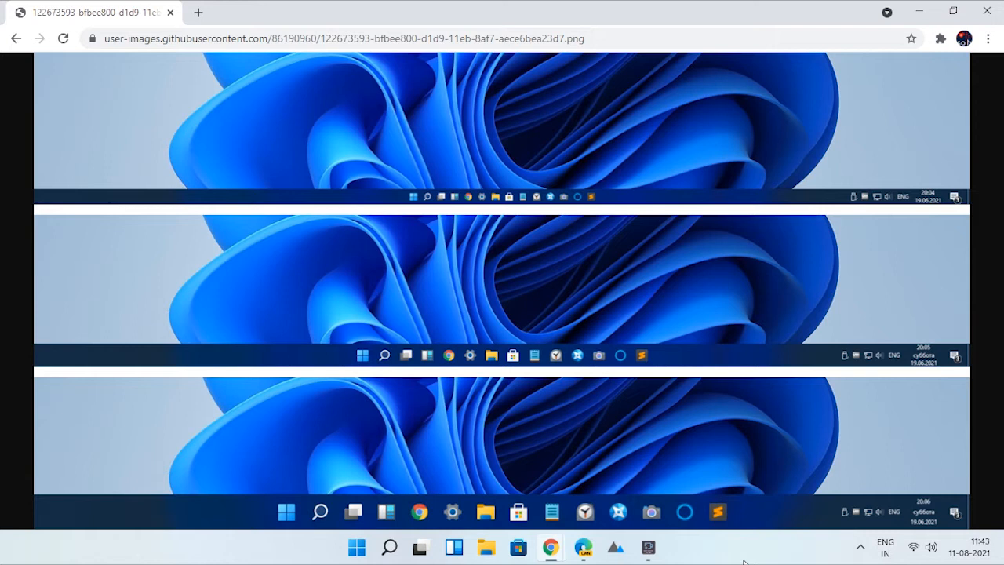
# Go back from the preview image to the TaskBarSize.bat entry on the GitHub page.
pyautogui.click(16, 38)
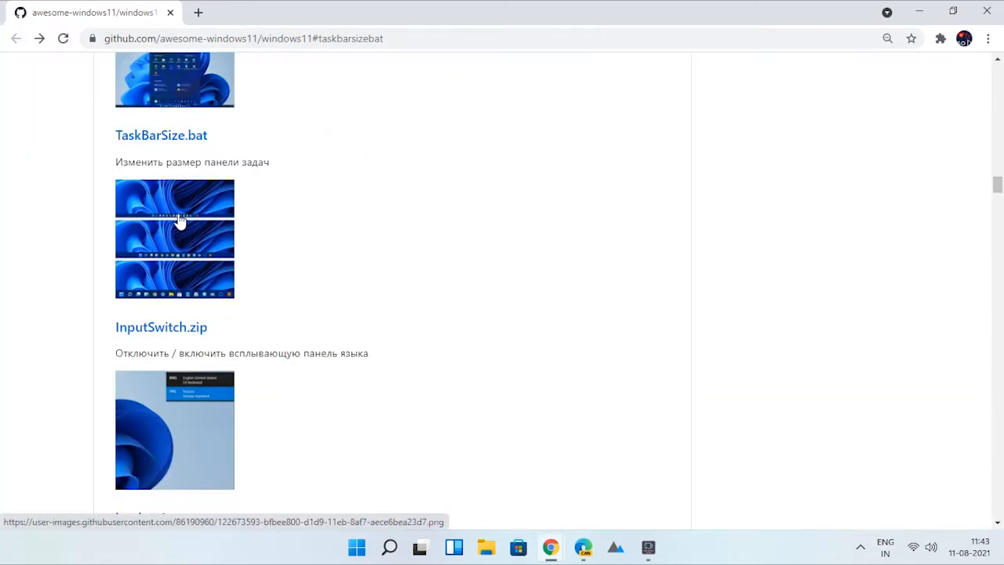
pyautogui.moveTo(480, 526)
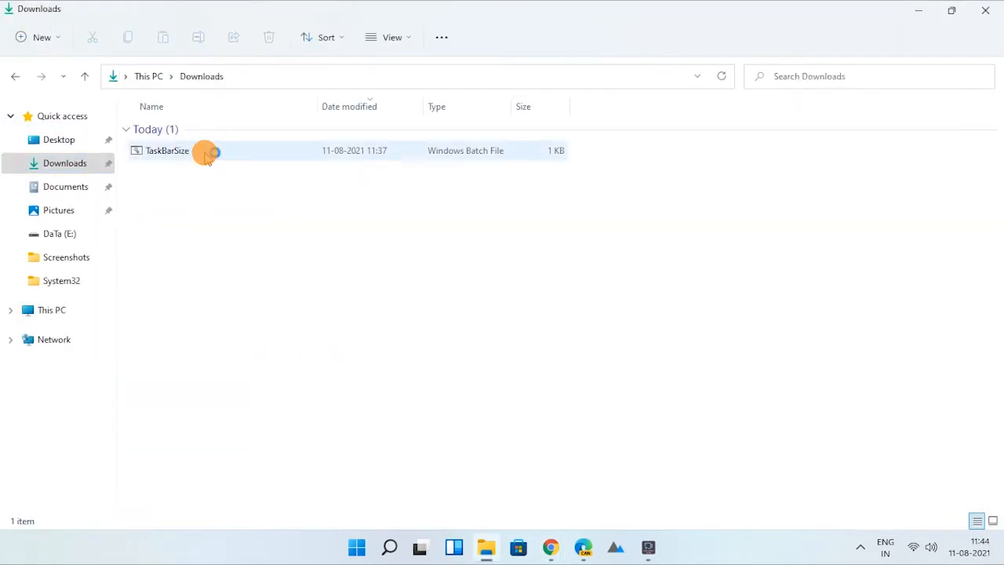
# Run TaskBarSize.bat from the Downloads folder.
pyautogui.click(166, 151)
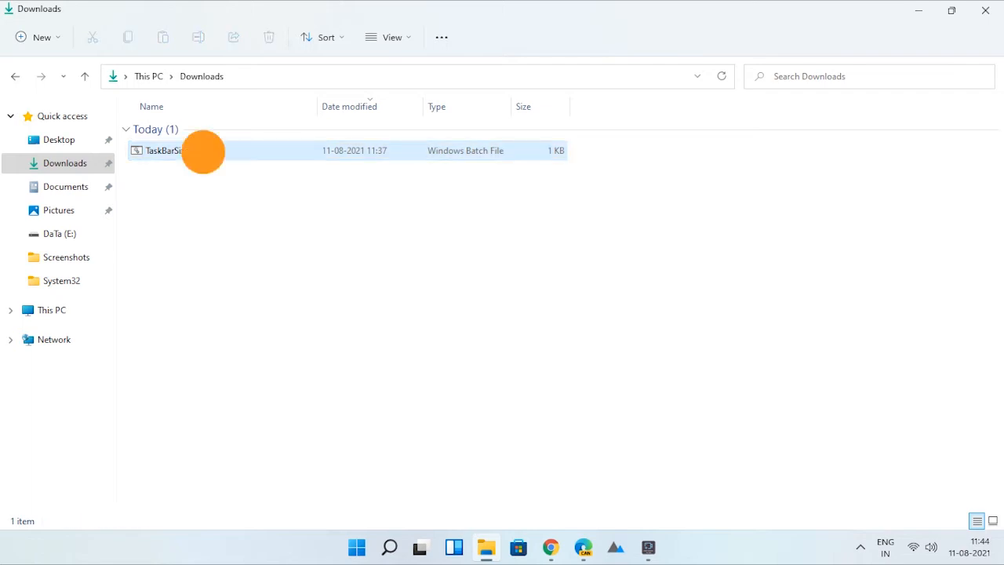
pyautogui.doubleClick(160, 150)
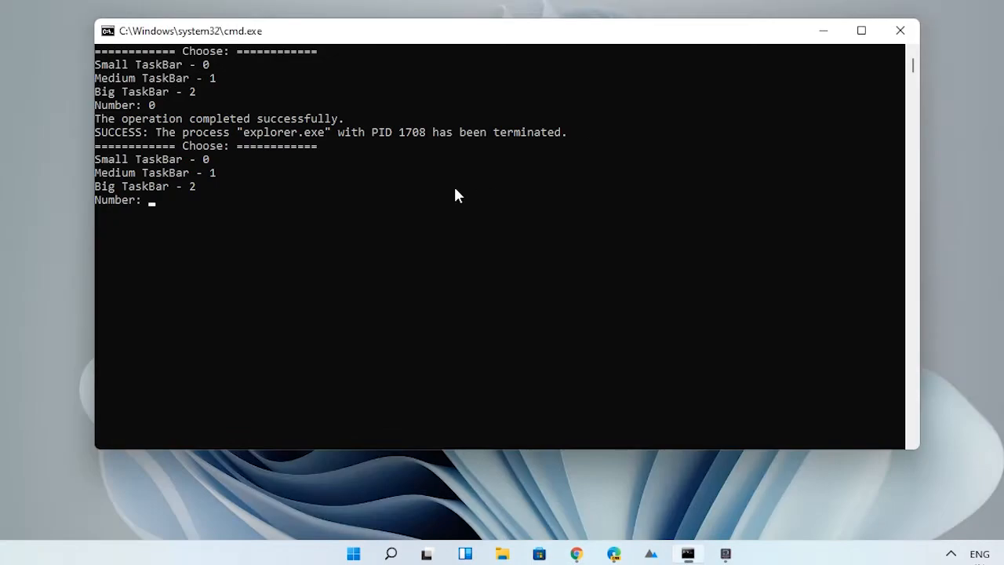
# Enter 2 for the big taskbar, then 1 to return to the medium size.
pyautogui.write('2')
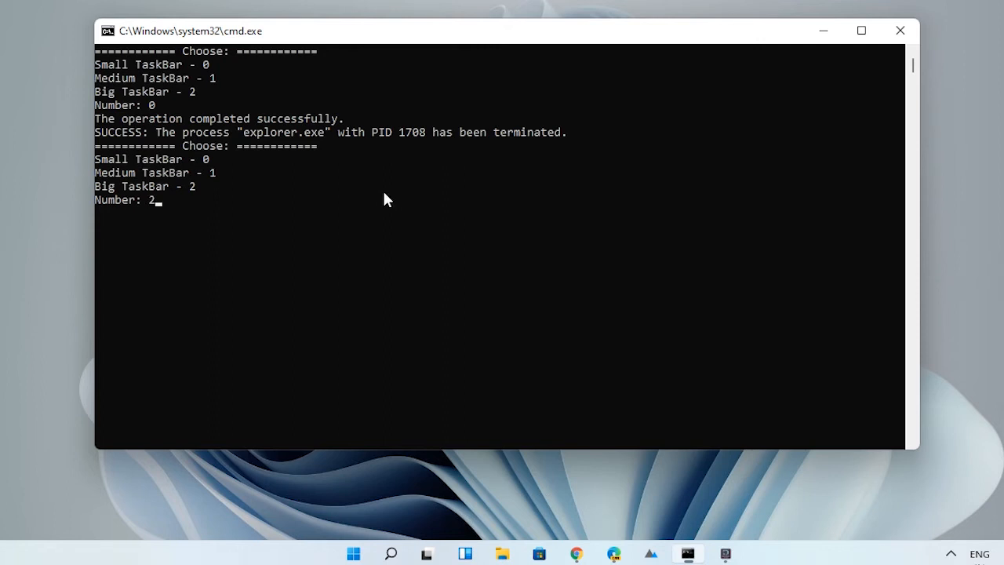
pyautogui.press('Enter')
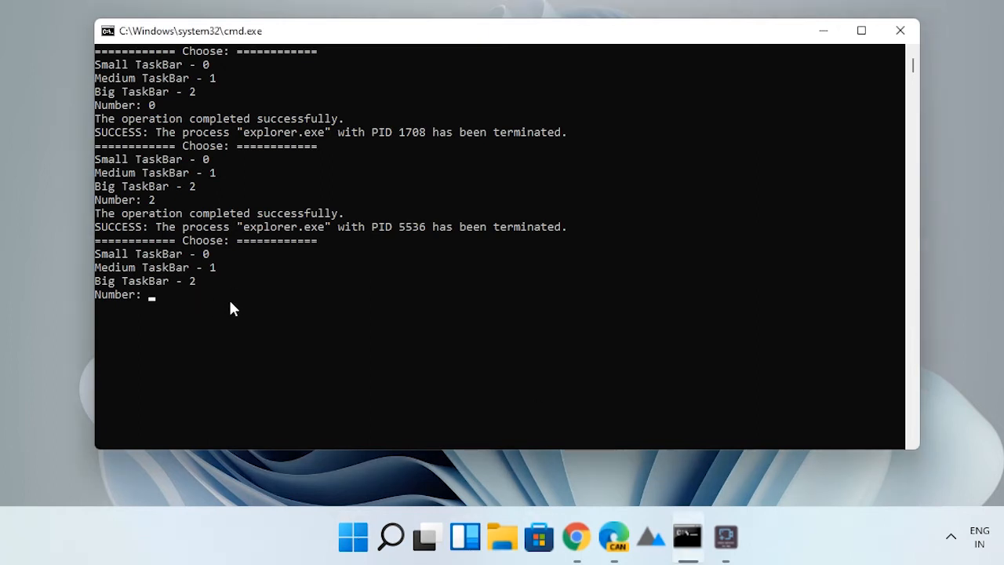
pyautogui.write('1')
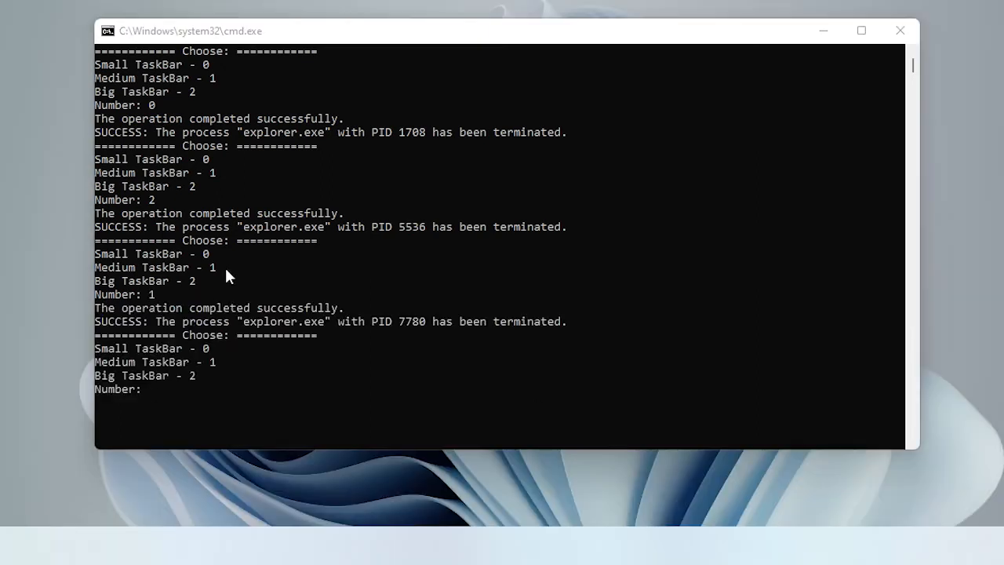